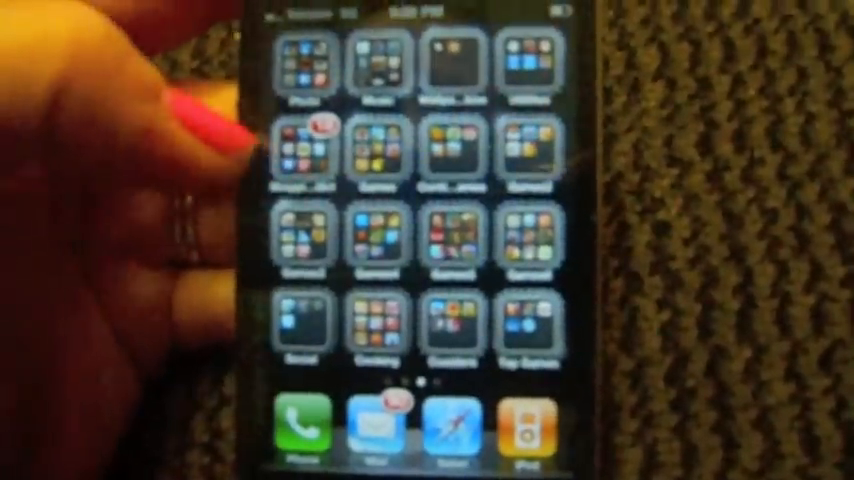
- Swipe to the Games2 folder and launch Sky Burger to its player selection screen
scroll(left, 3)
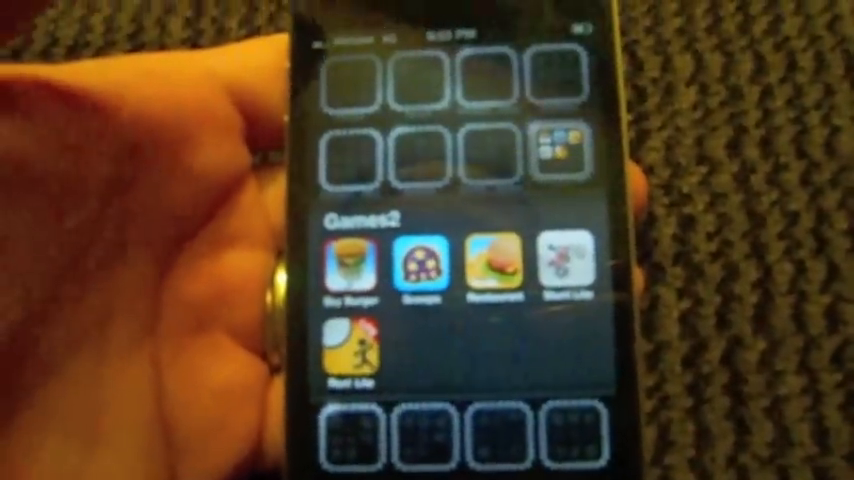
click(347, 265)
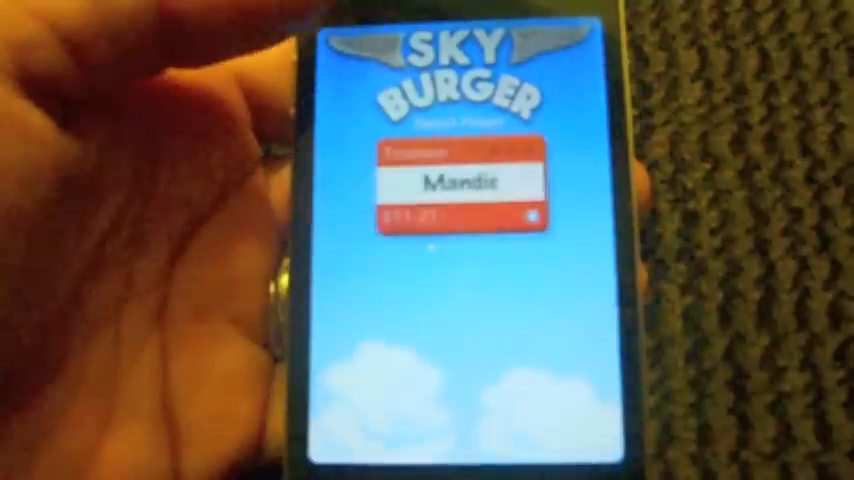